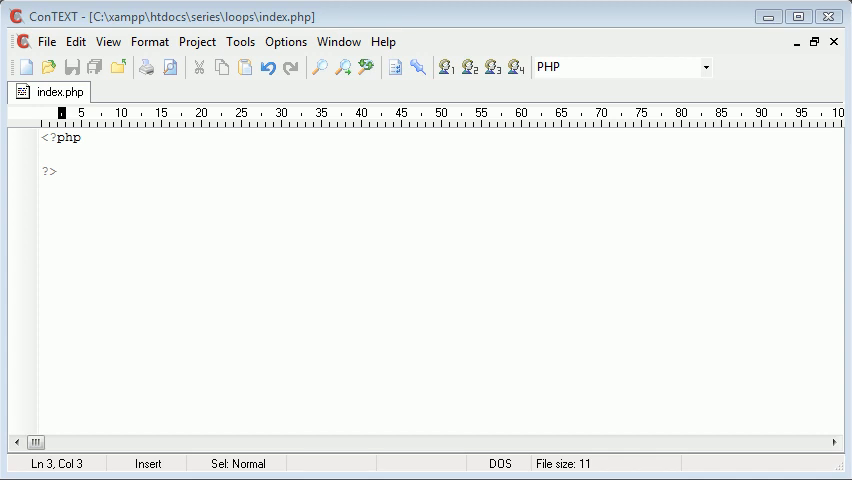
mouse_move(99, 140)
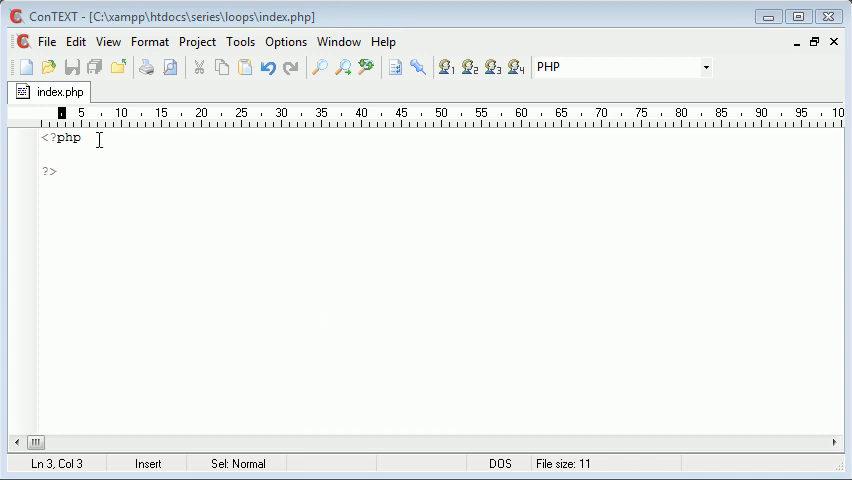
Type an empty while () loop inside the PHP block and save index.php.
key("Return")
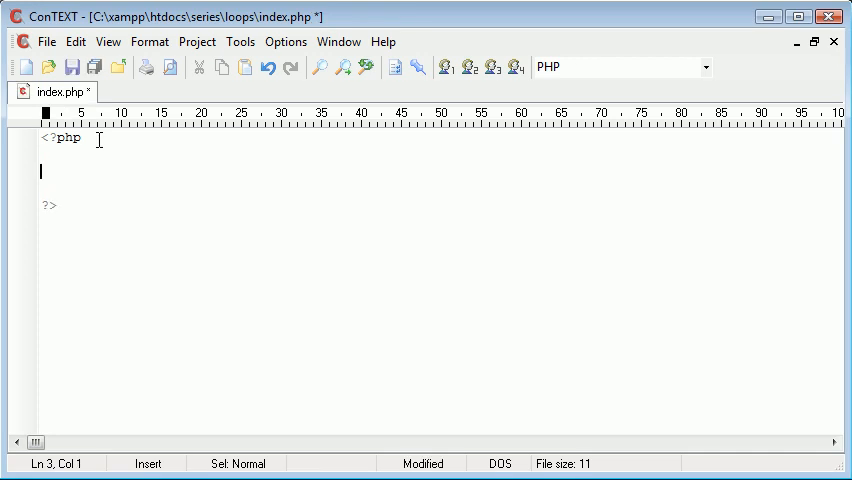
type("while () {")
left_click(439, 205)
type("}")
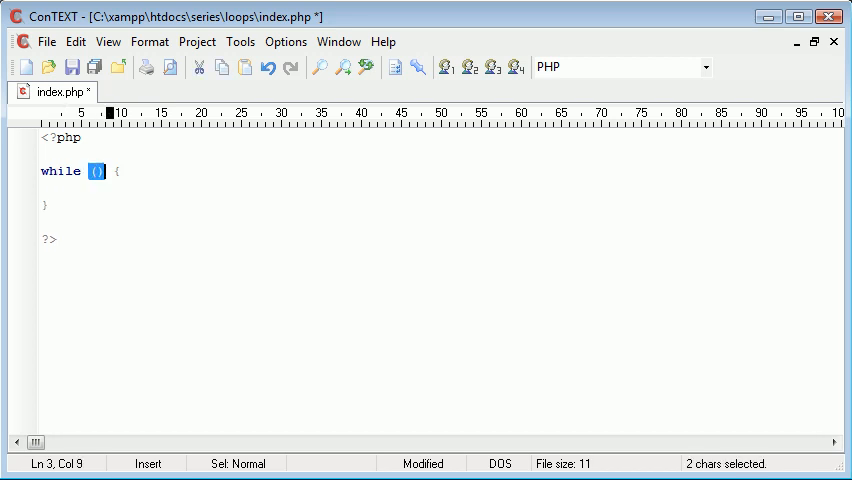
key("ctrl+s")
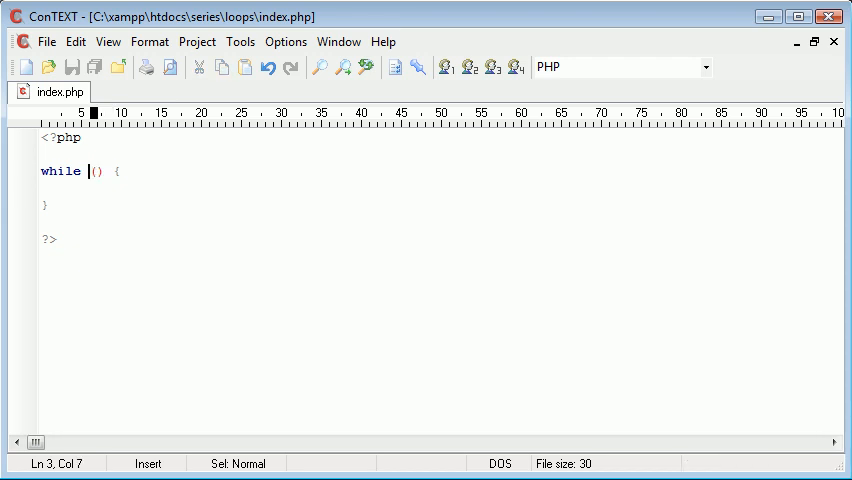
Put echo 'Hello<br>'; in the loop body and fill in the condition.
key("Left")
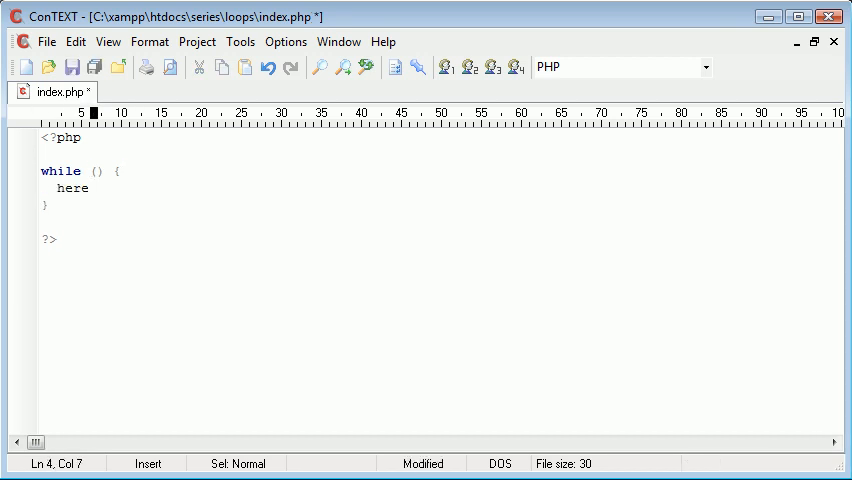
type("echo ''")
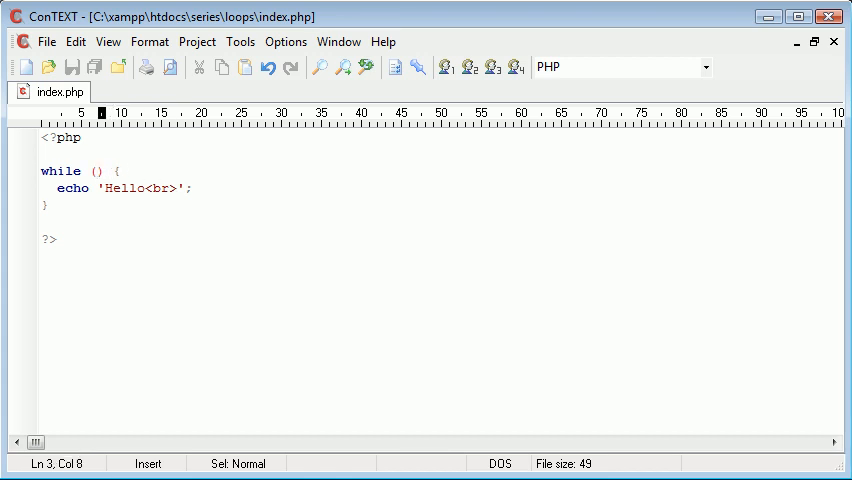
type("1")
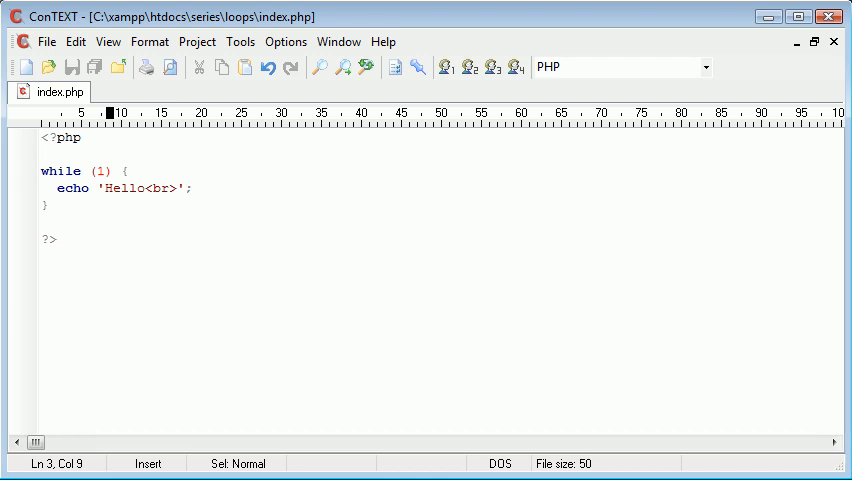
type("0")
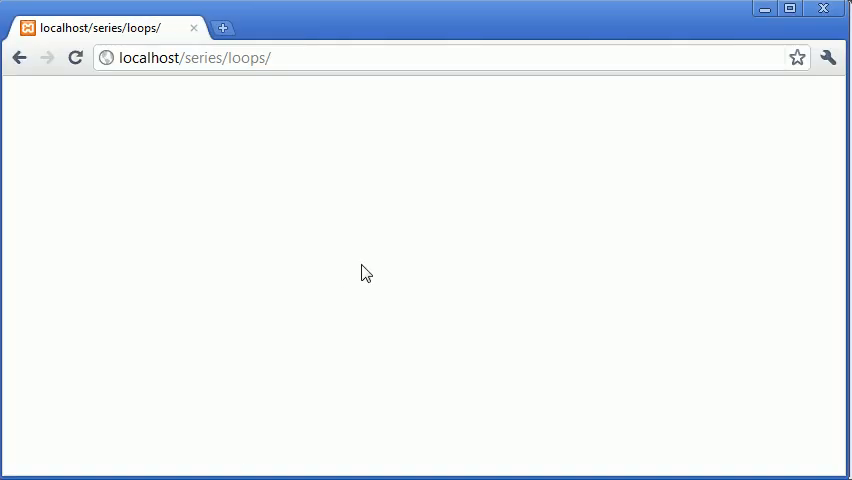
mouse_move(162, 169)
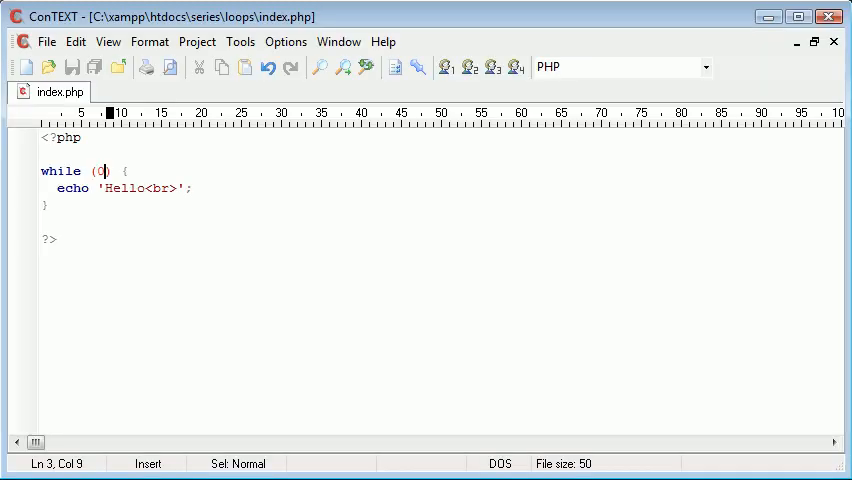
Change the while condition back to 1 and insert a blank line above the loop.
type("1")
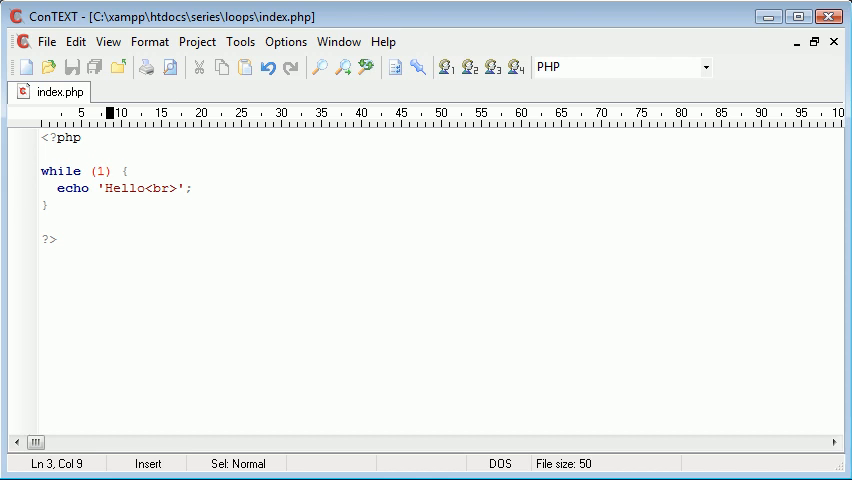
double_click(100, 171)
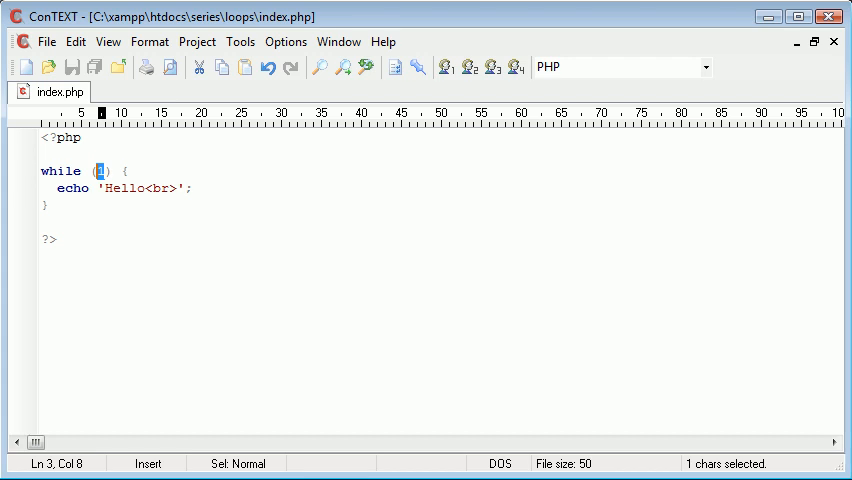
left_click(59, 188)
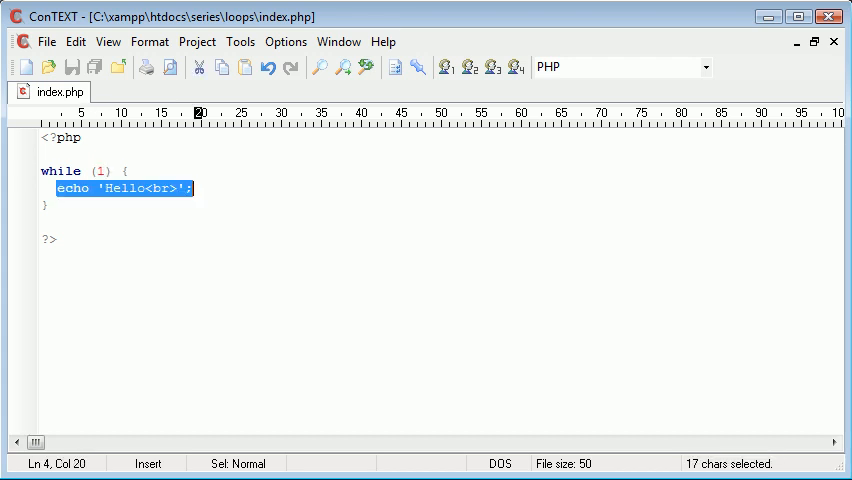
left_click(195, 188)
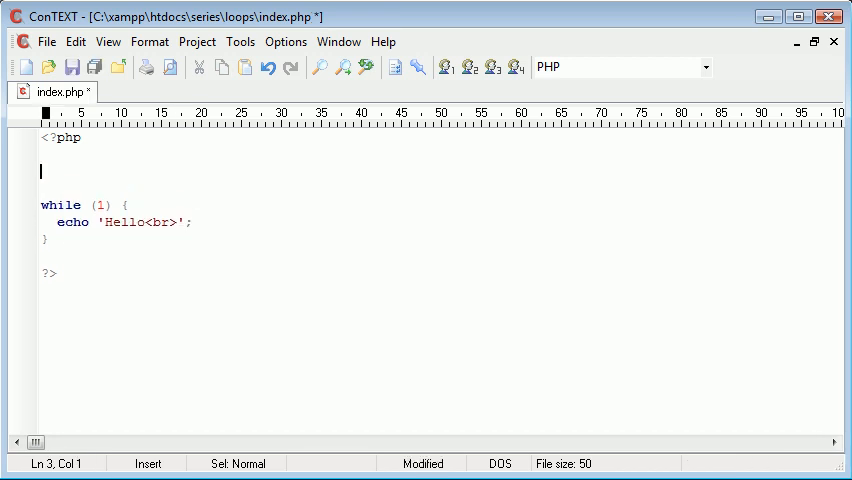
Type $counter = 1; on the blank line above the while loop.
type("$counter")
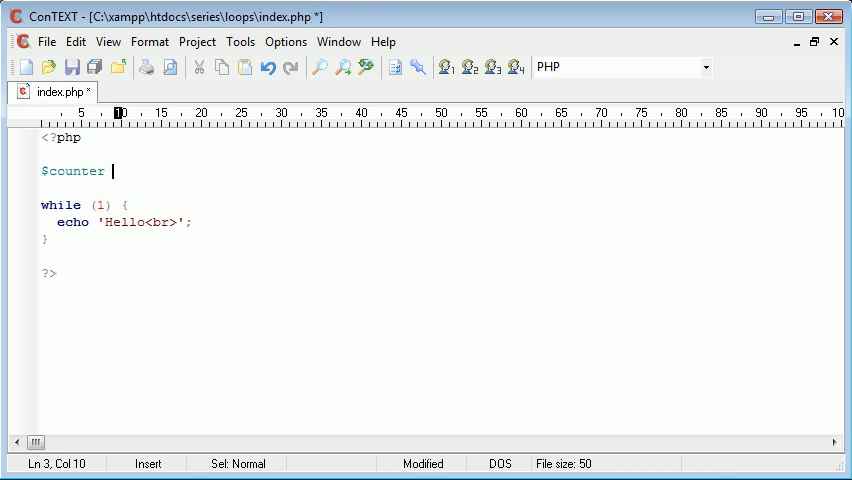
type("=")
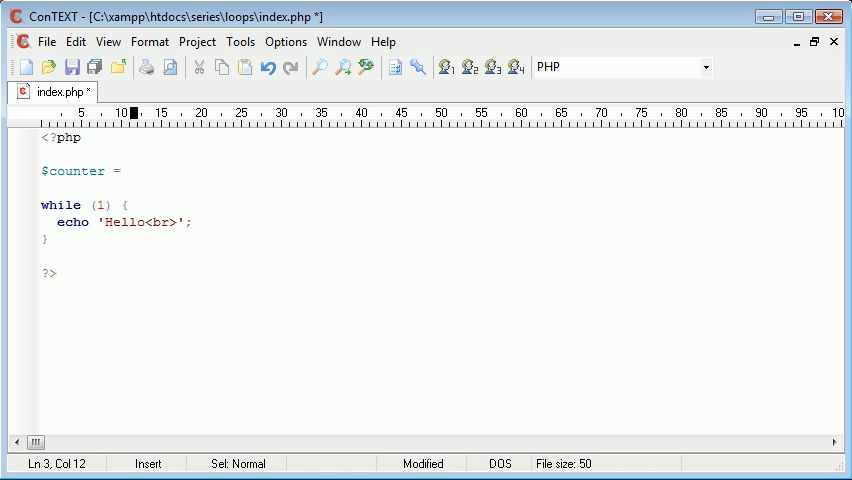
type("1;")
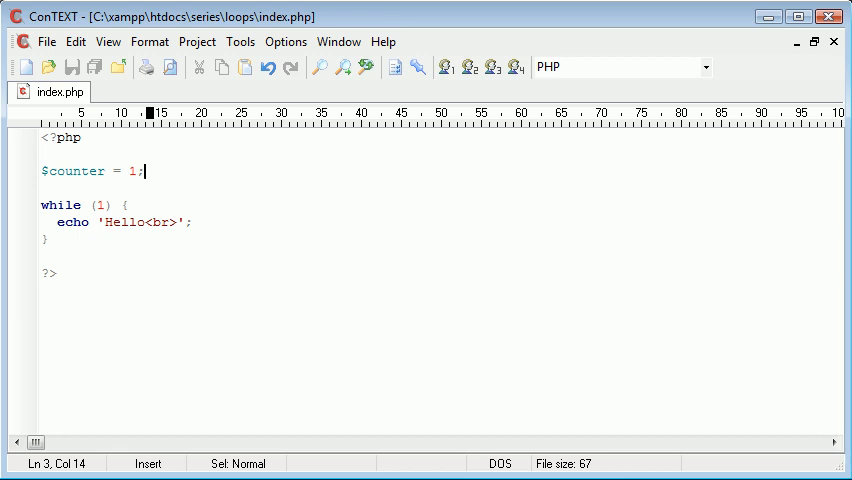
Walk through the loop condition and echoed Hello string to explain the loop.
left_click(120, 205)
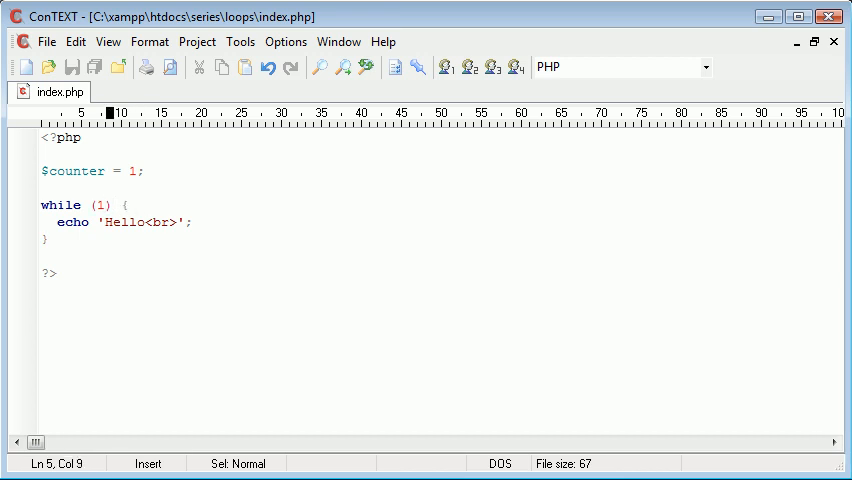
left_click(95, 222)
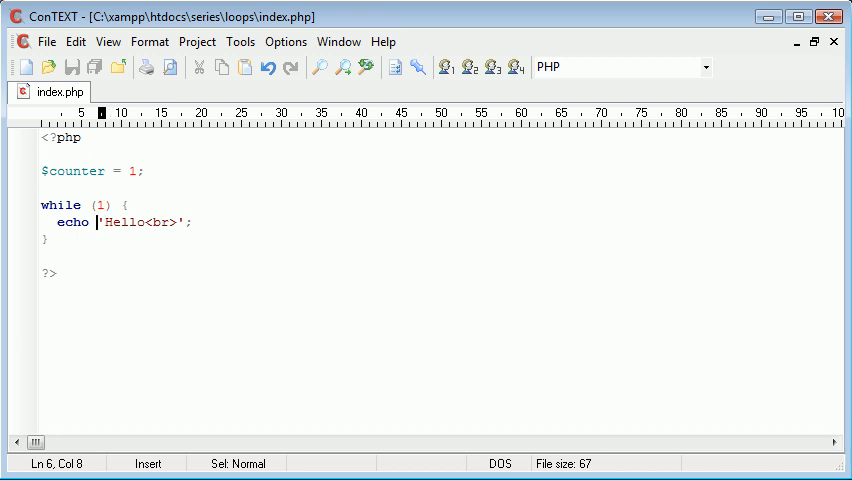
left_click(100, 205)
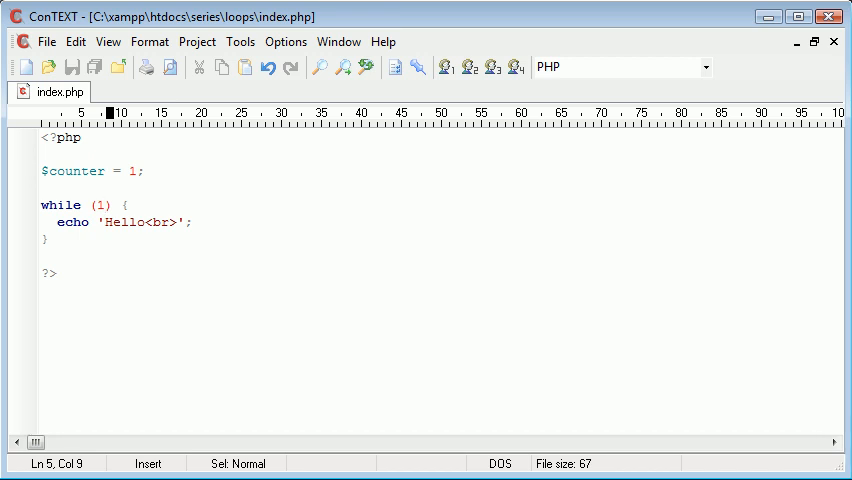
left_click(104, 188)
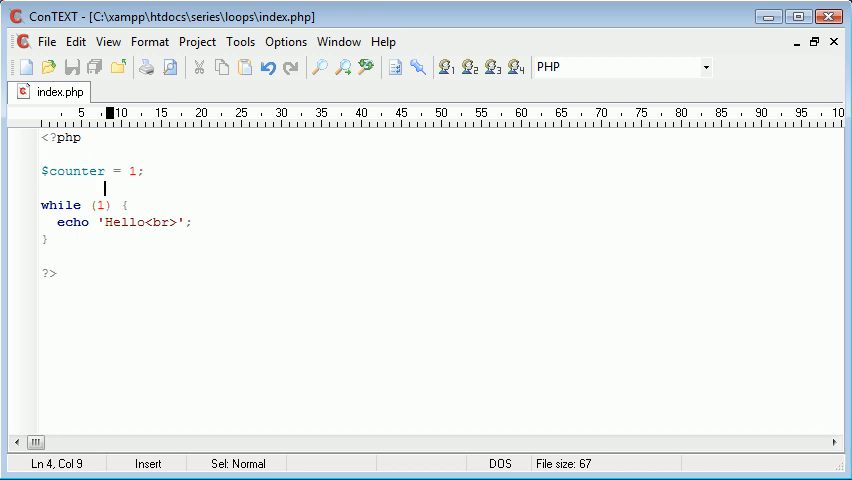
type("0")
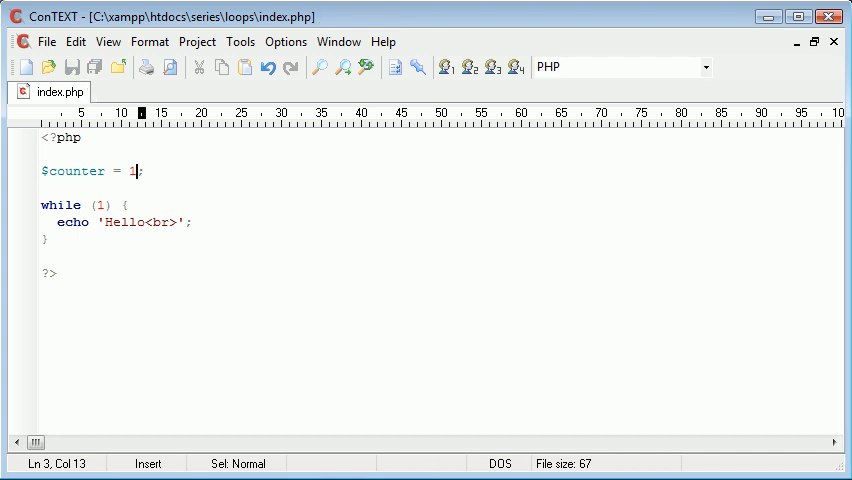
Add $counter++; after the echo line, briefly showing the $counter = $counter + 1 form.
left_click_drag(120, 205, 46, 238)
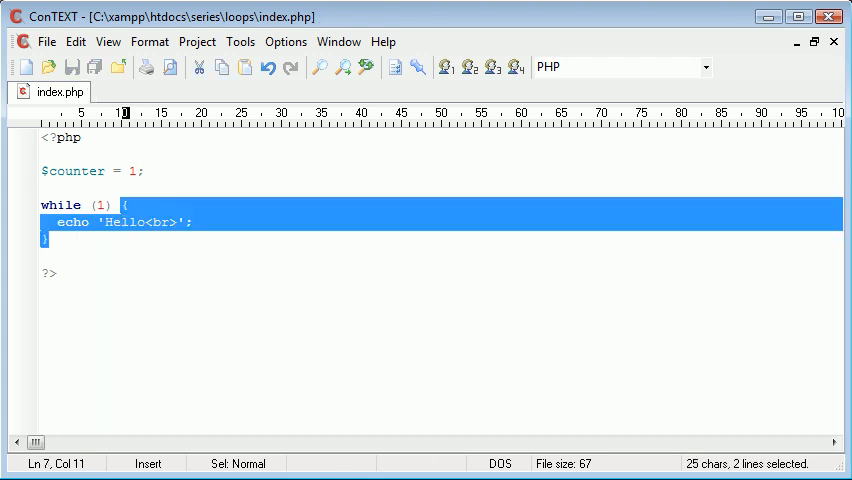
left_click(120, 257)
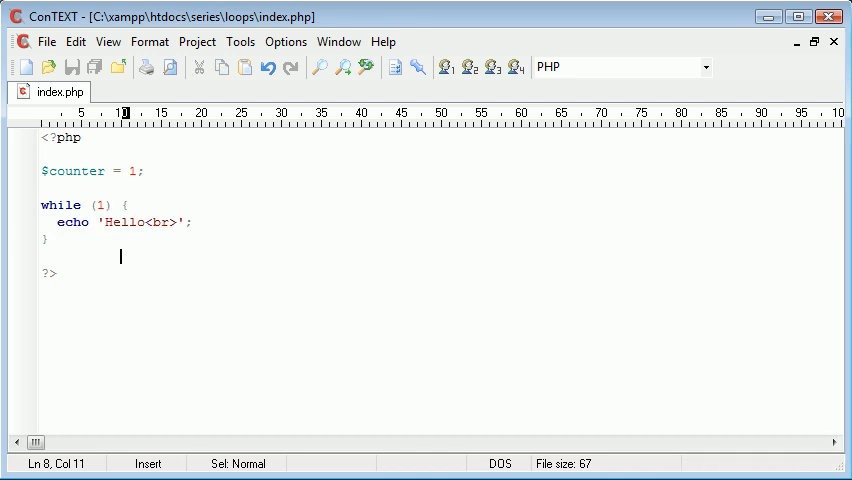
type("rest of")
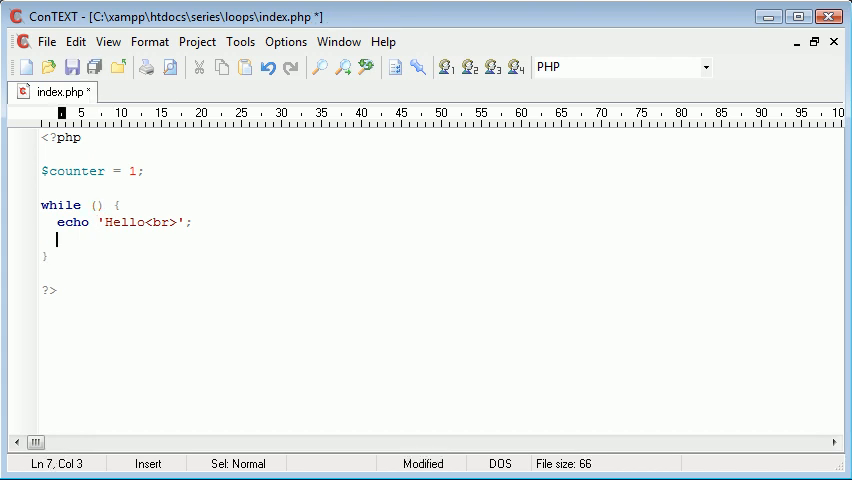
type("$counter++;")
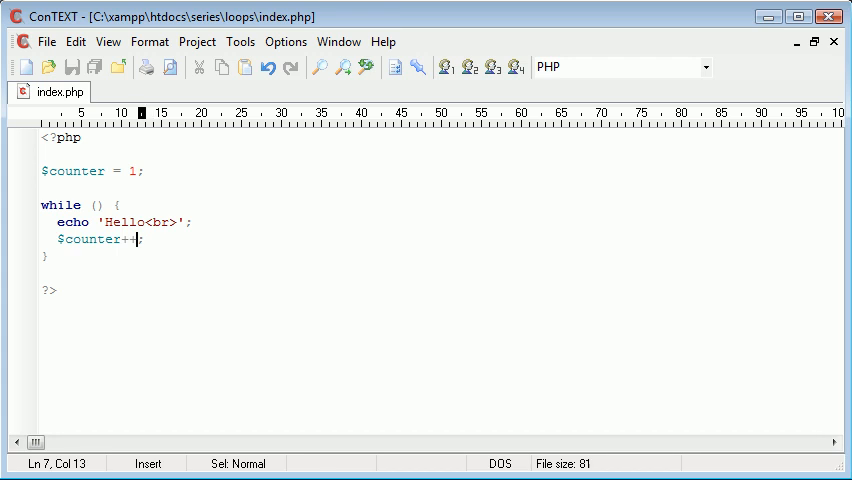
key("BackSpace")
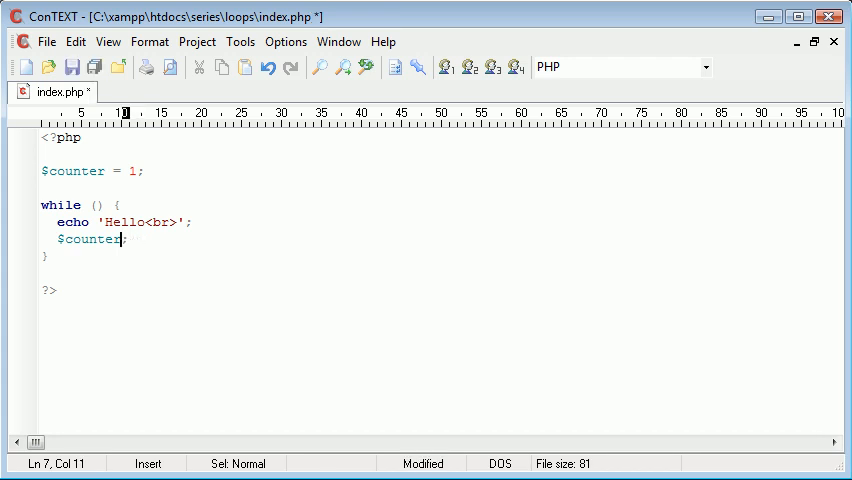
type("= $")
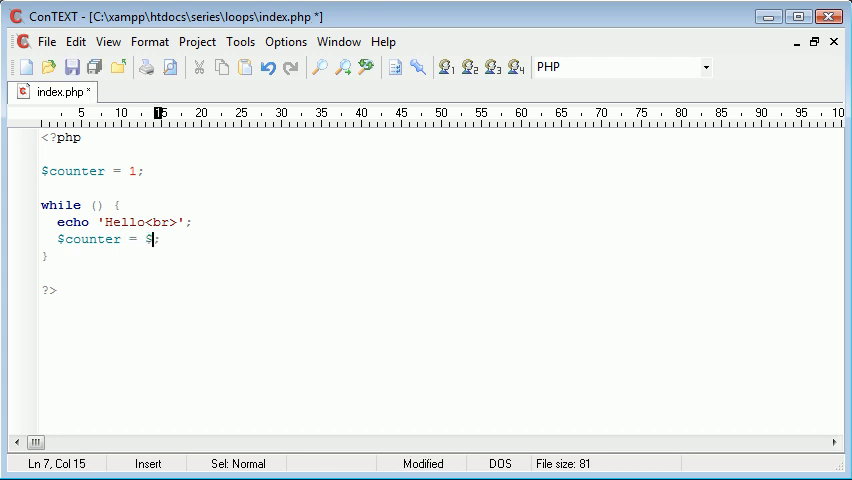
type("counter +")
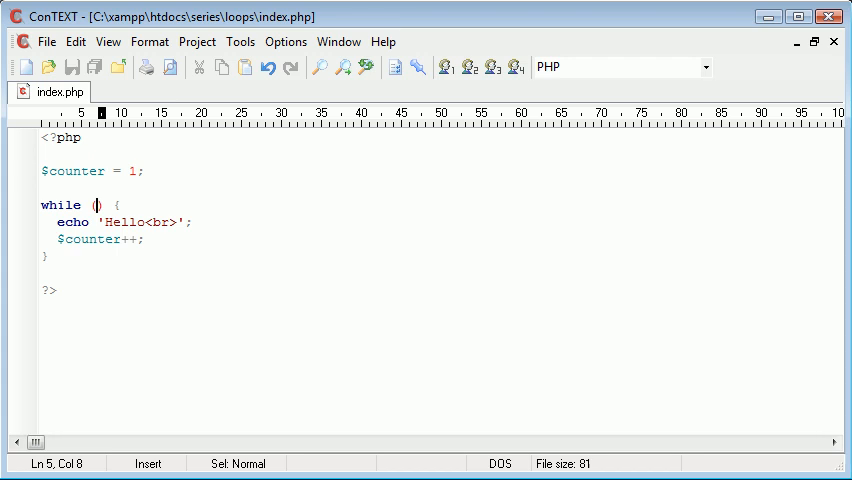
Enter $counter<=10 as the while condition and save index.php.
type("$")
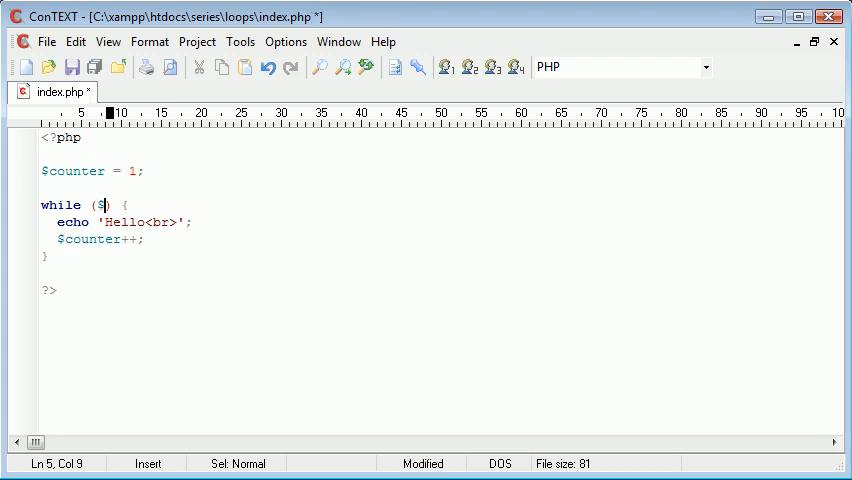
type("counter")
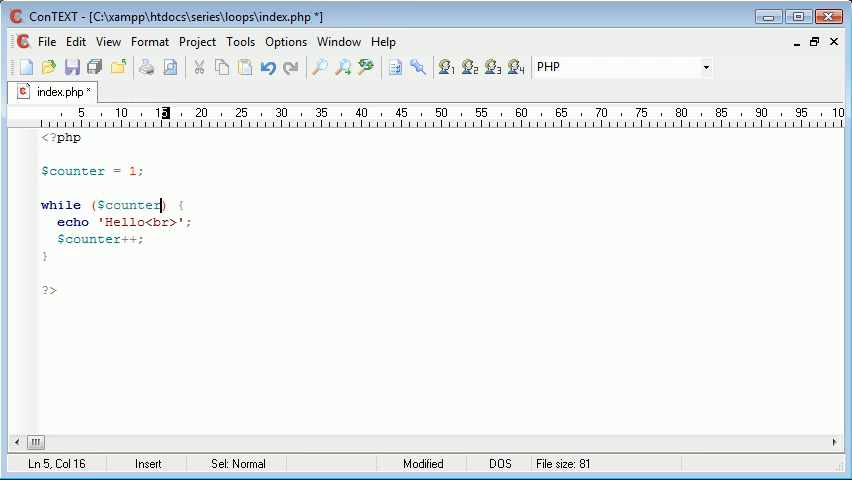
type("<=")
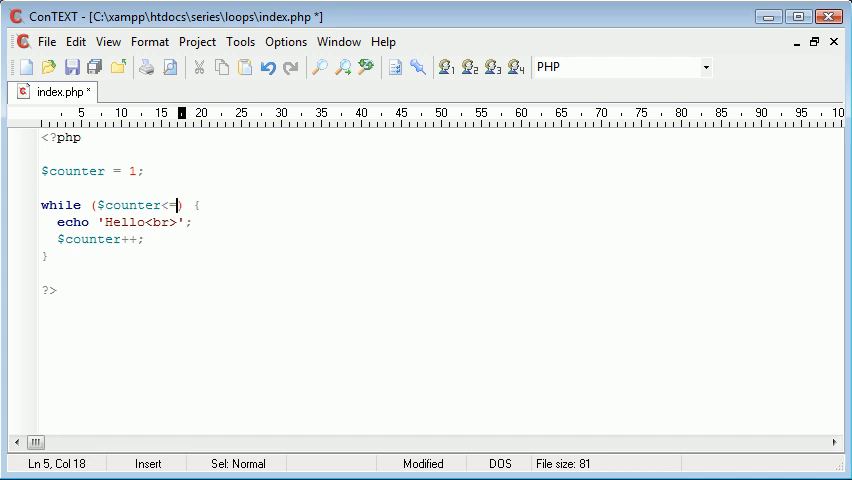
type("10")
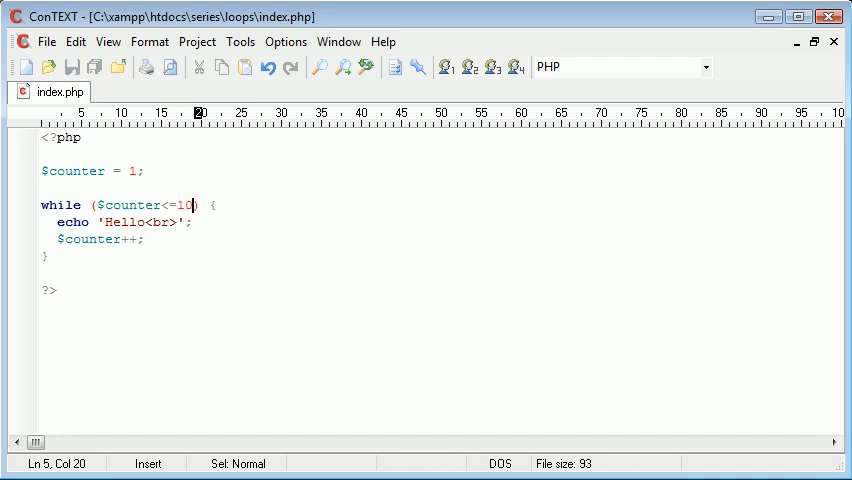
double_click(128, 205)
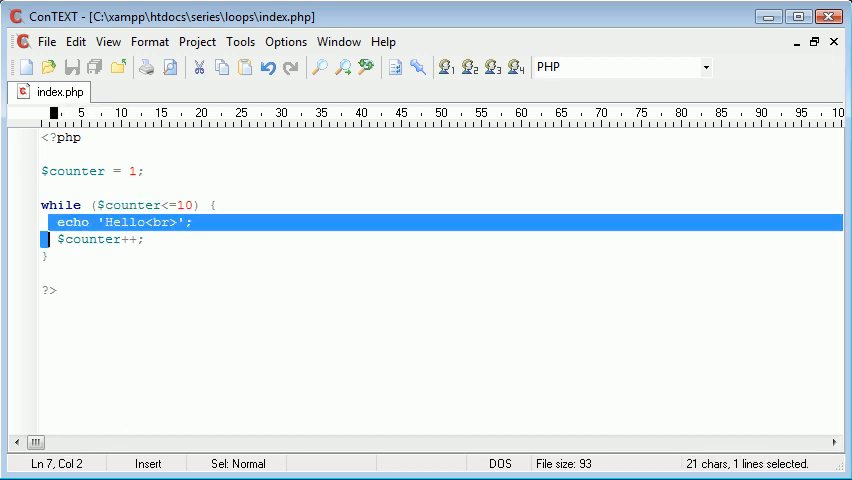
Try $counter starting values 3, 9, 10 and 11, highlighting the <=10 condition.
left_click(141, 239)
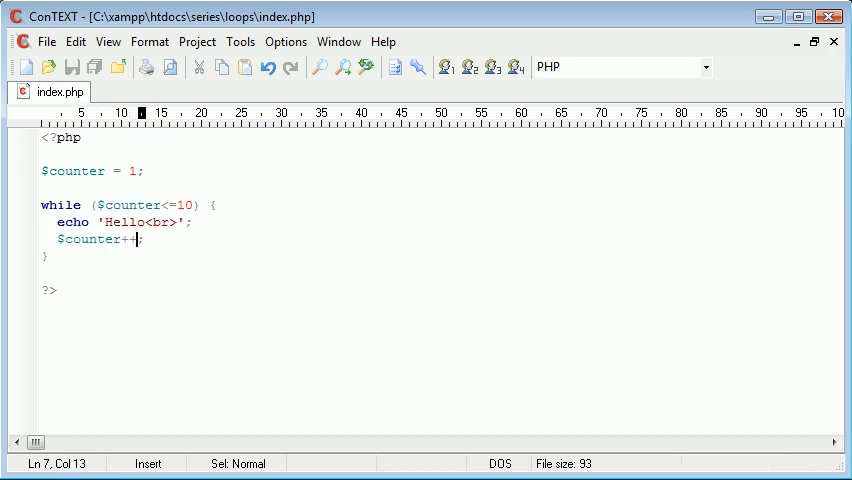
left_click(135, 170)
type("3")
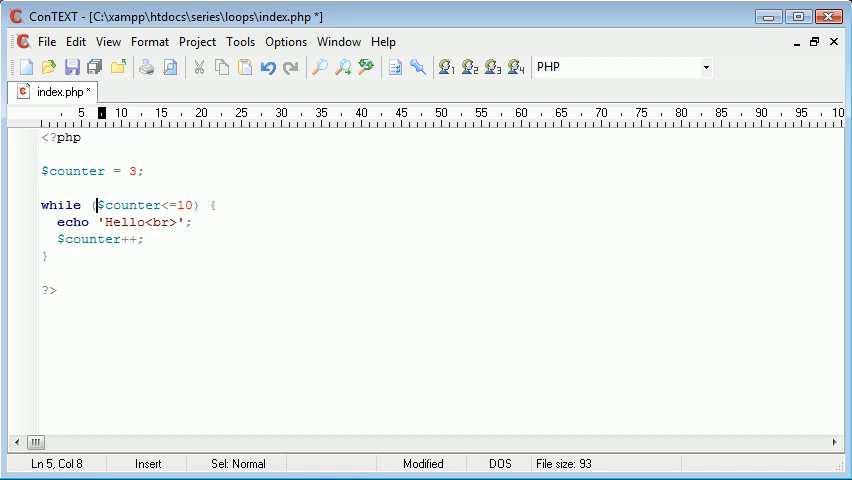
left_click(137, 170)
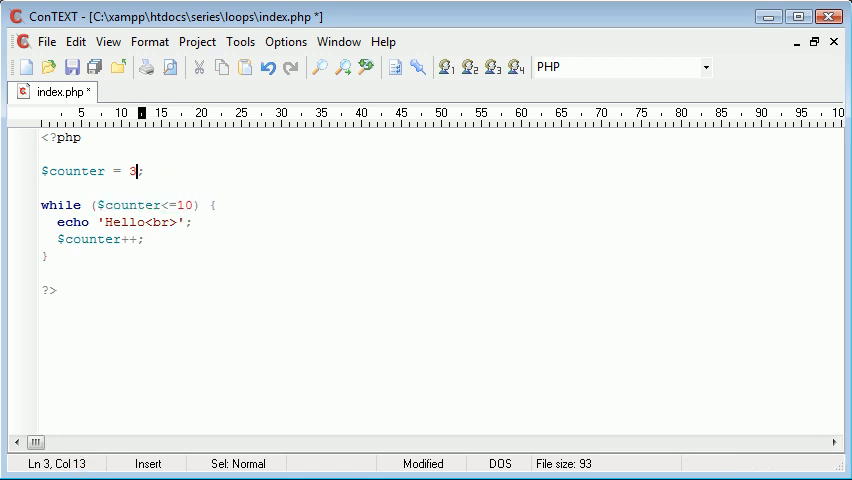
left_click(118, 205)
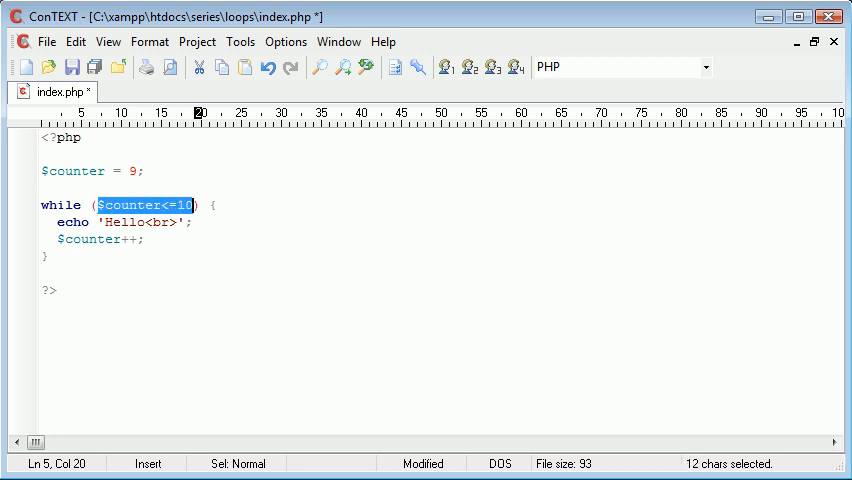
left_click(193, 222)
type("10")
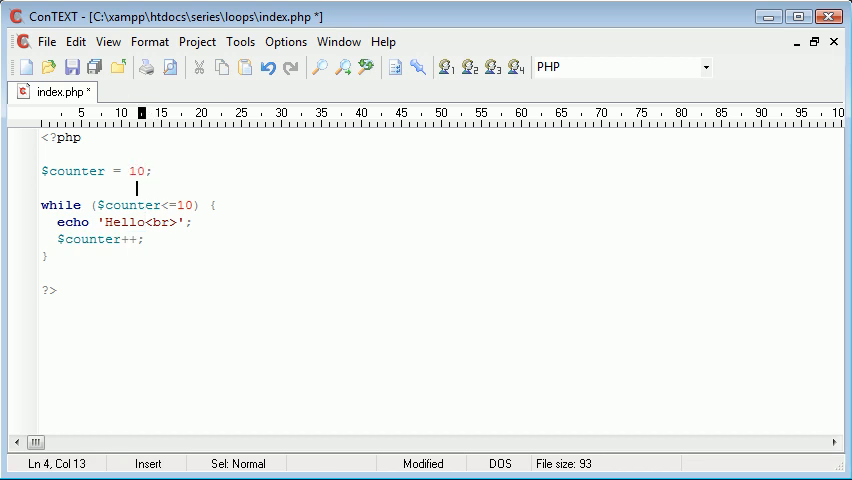
left_click(192, 221)
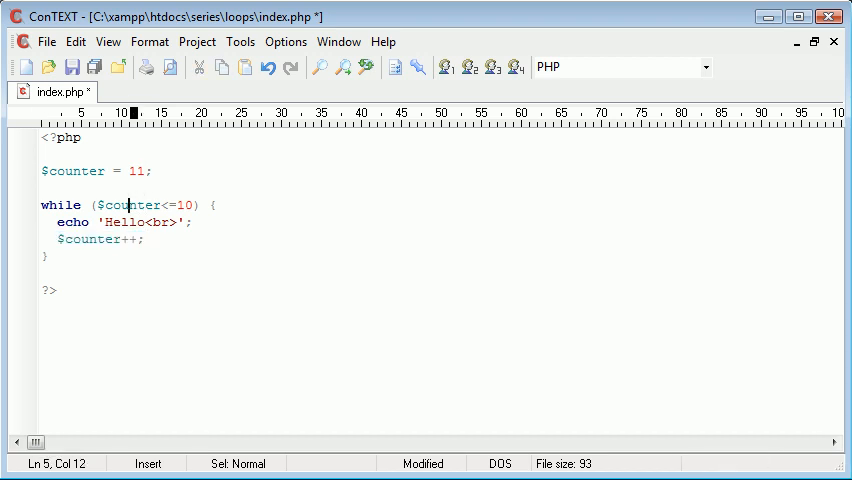
left_click_drag(97, 205, 198, 205)
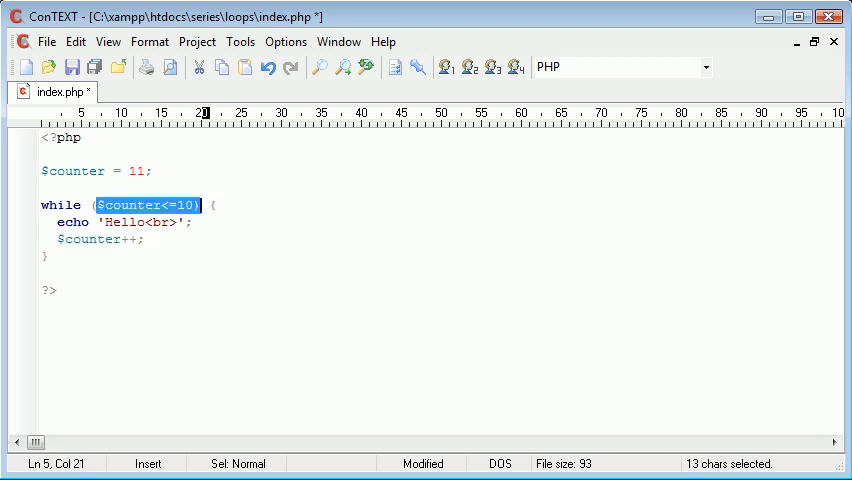
key("shift+left")
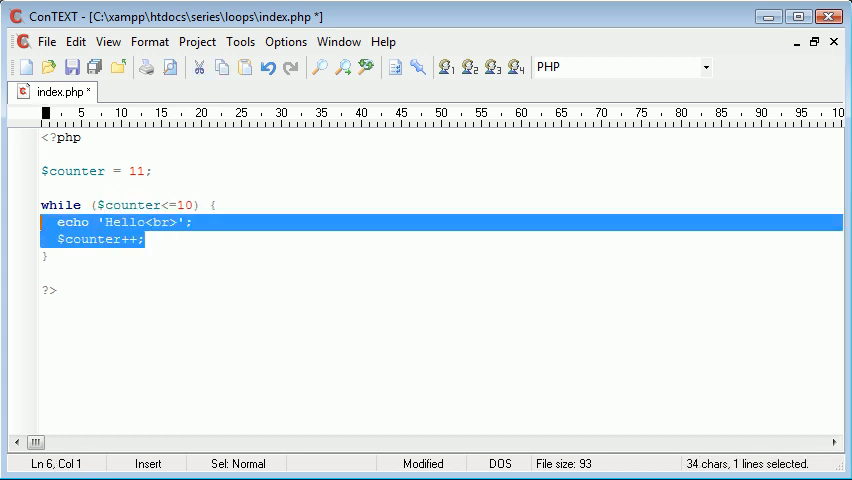
left_click(73, 170)
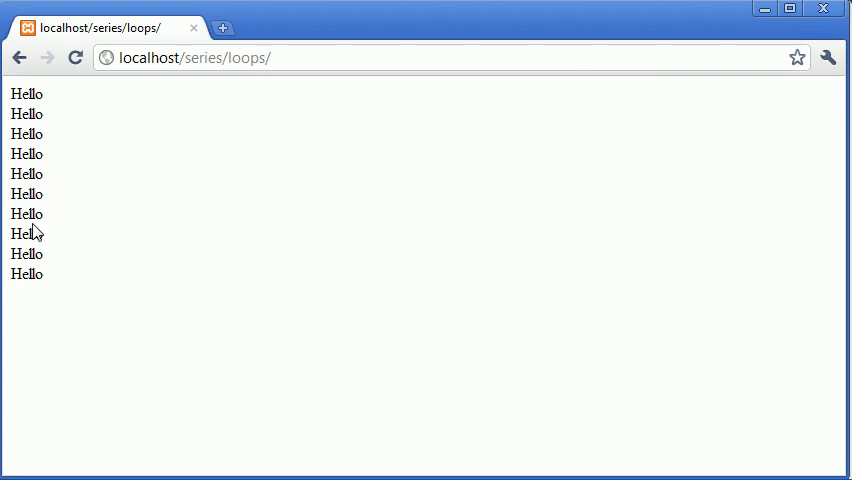
mouse_move(99, 305)
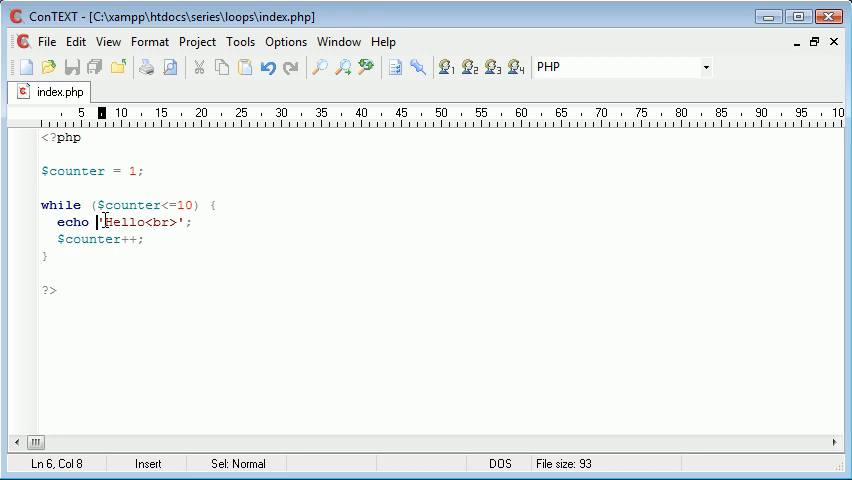
Change the echo to $counter.' Hello<br>' and save index.php.
type("$cour")
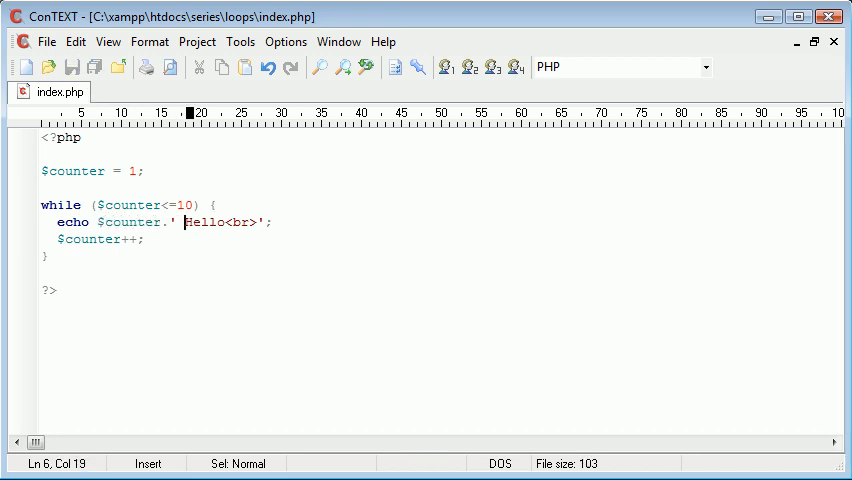
left_click_drag(187, 221, 152, 221)
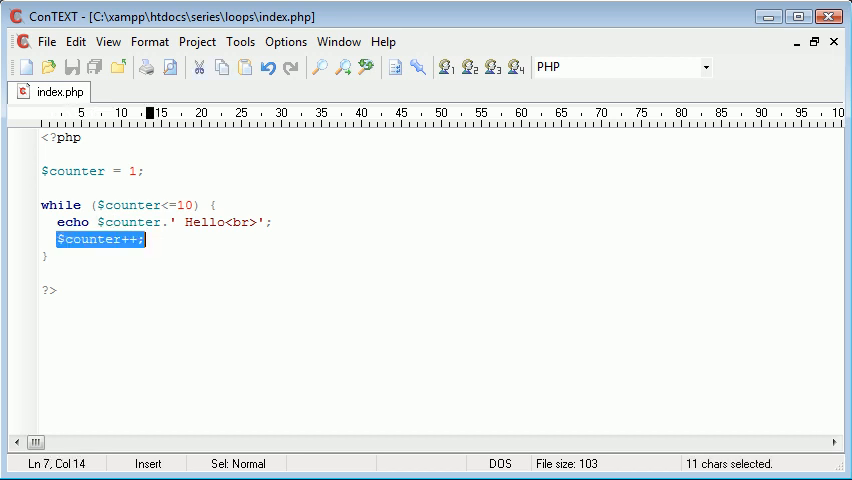
left_click(143, 239)
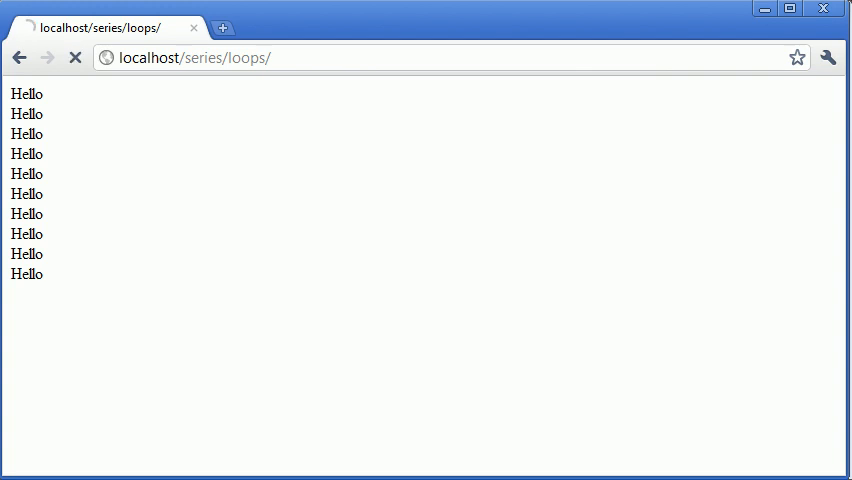
Refresh localhost/series/loops/ in Chrome to show the numbered Hello lines.
left_click(75, 57)
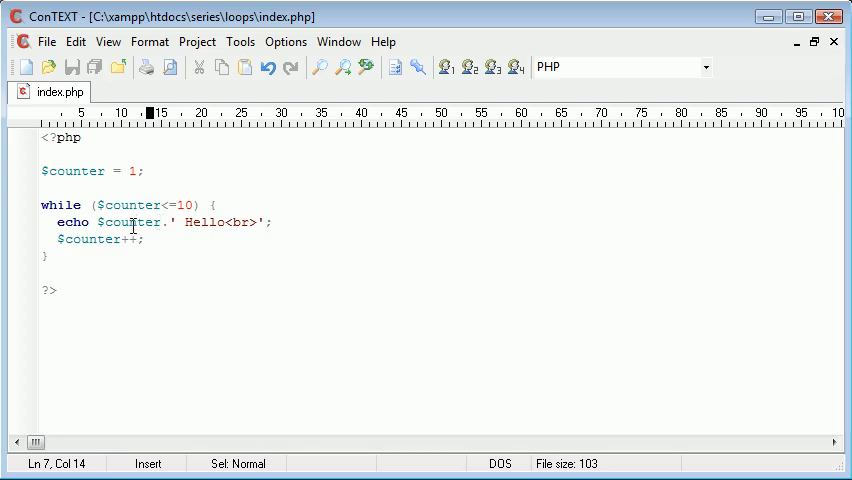
mouse_move(187, 293)
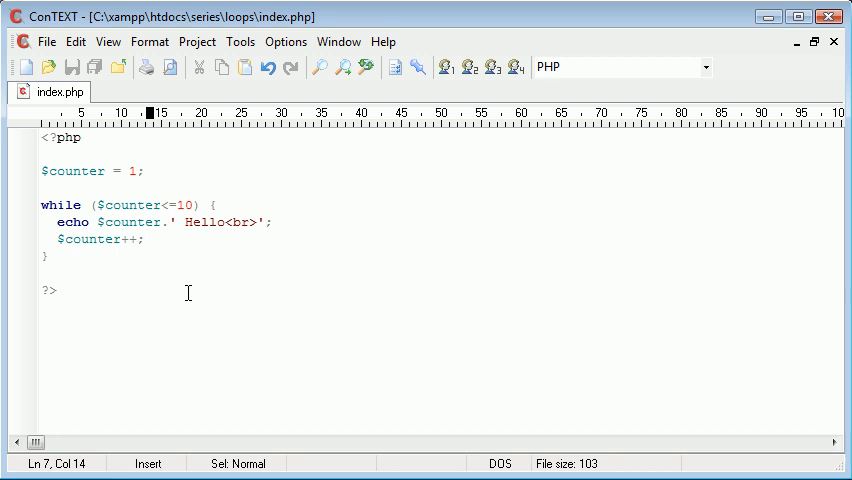
left_click(144, 239)
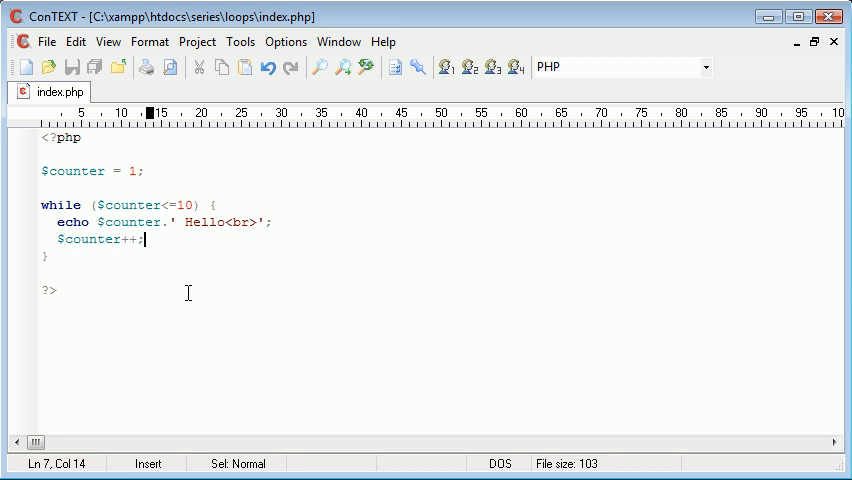